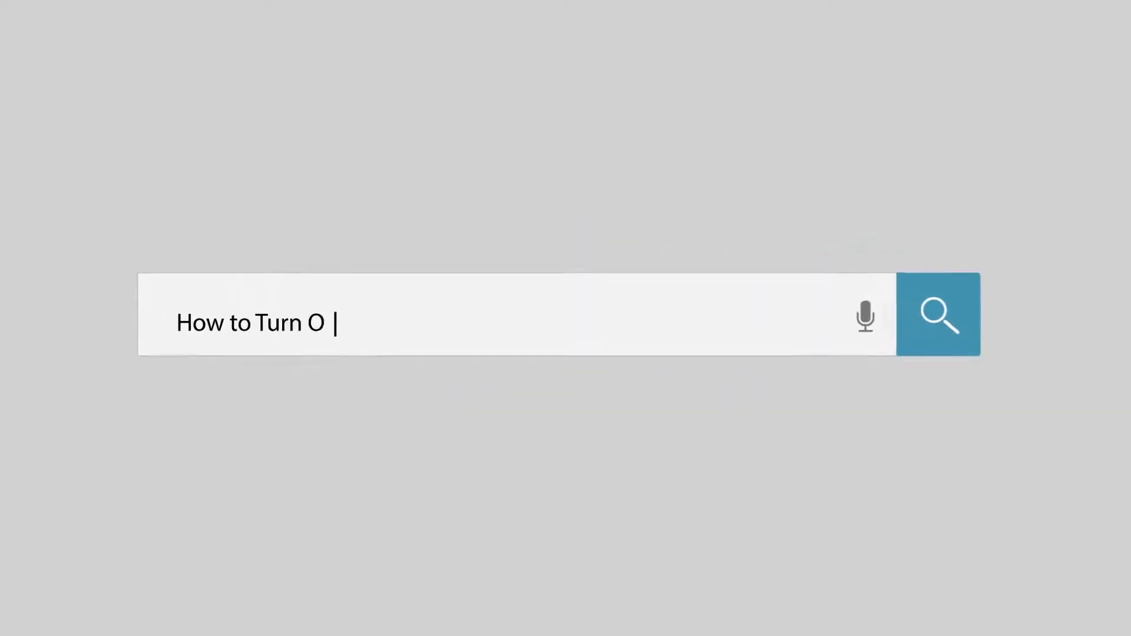
- Bring up the Network & Internet status page from the Start menu's Settings
text(ff Metered Connection on Windows 10)
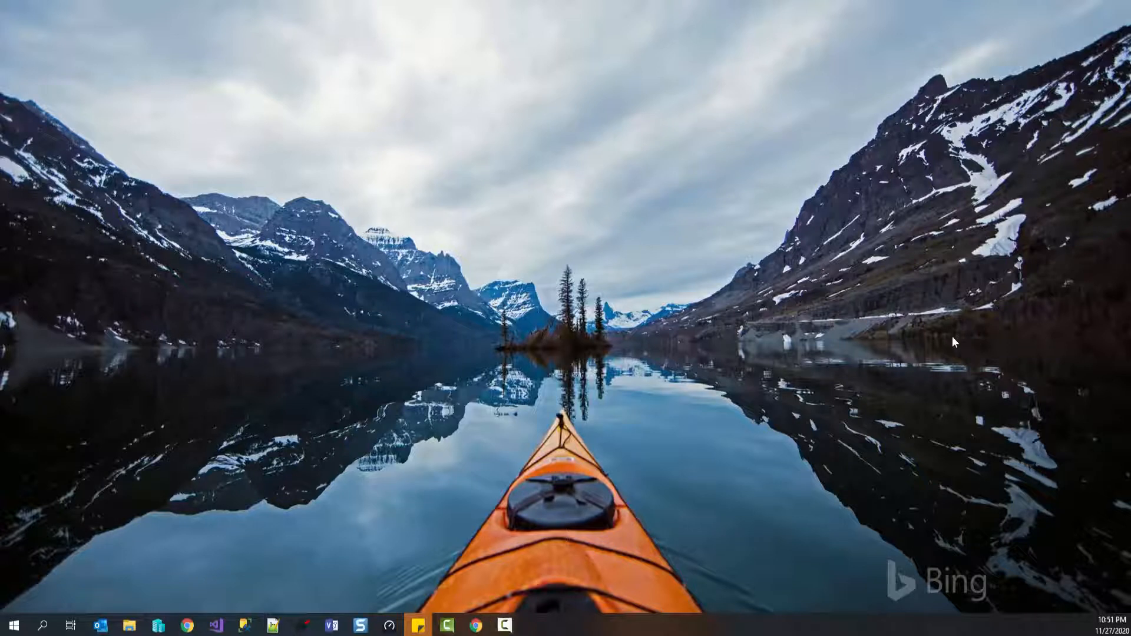
mouse_move(947, 381)
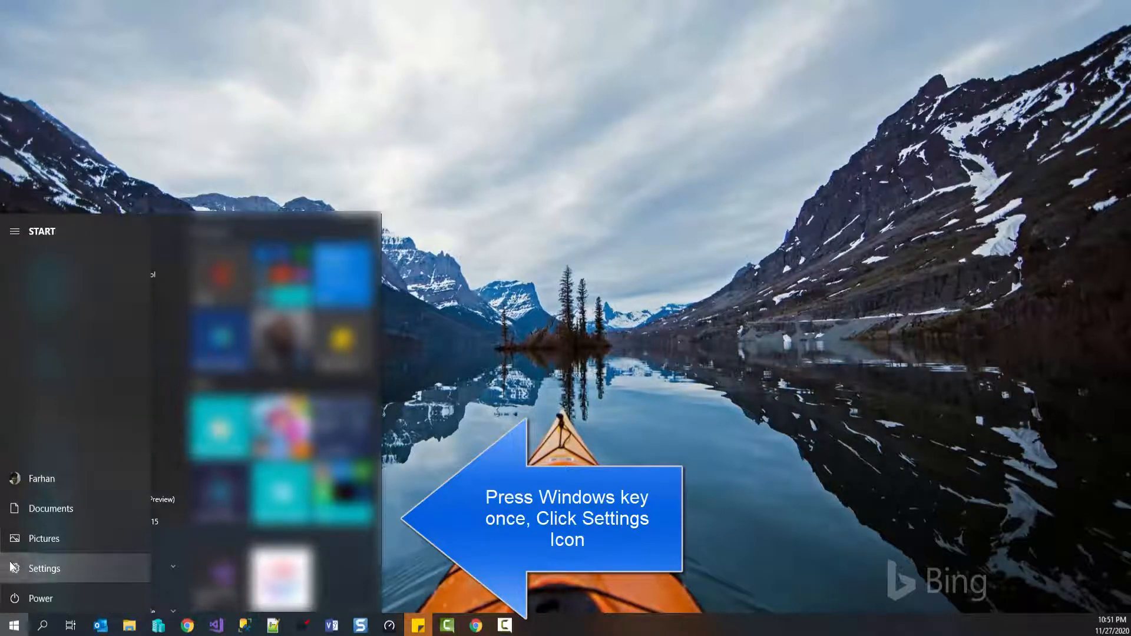
click(44, 567)
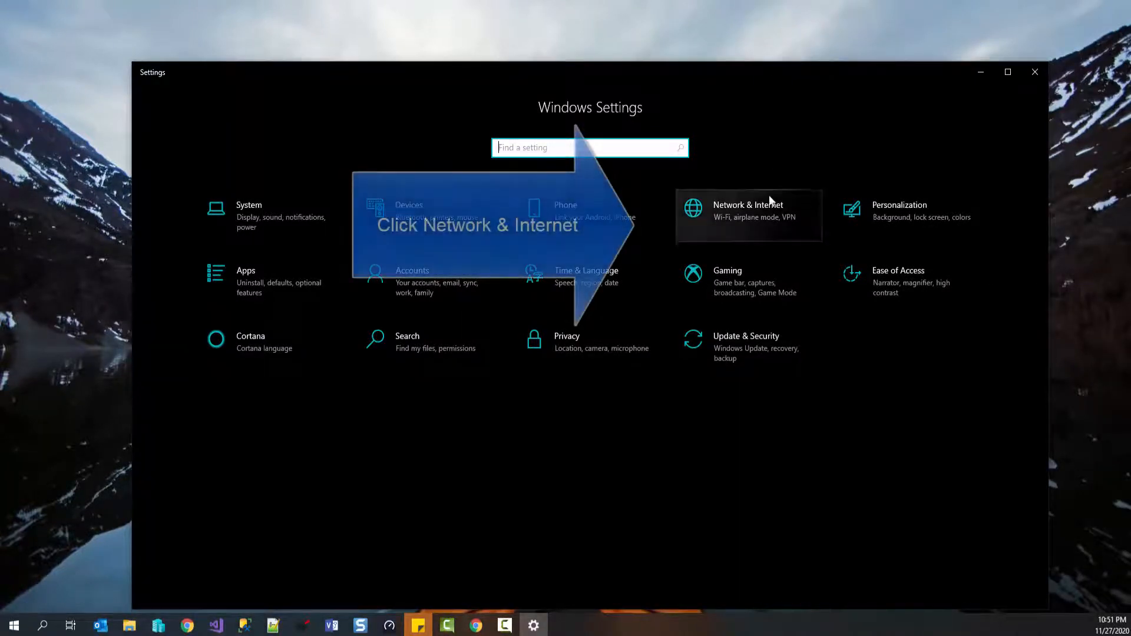
click(748, 211)
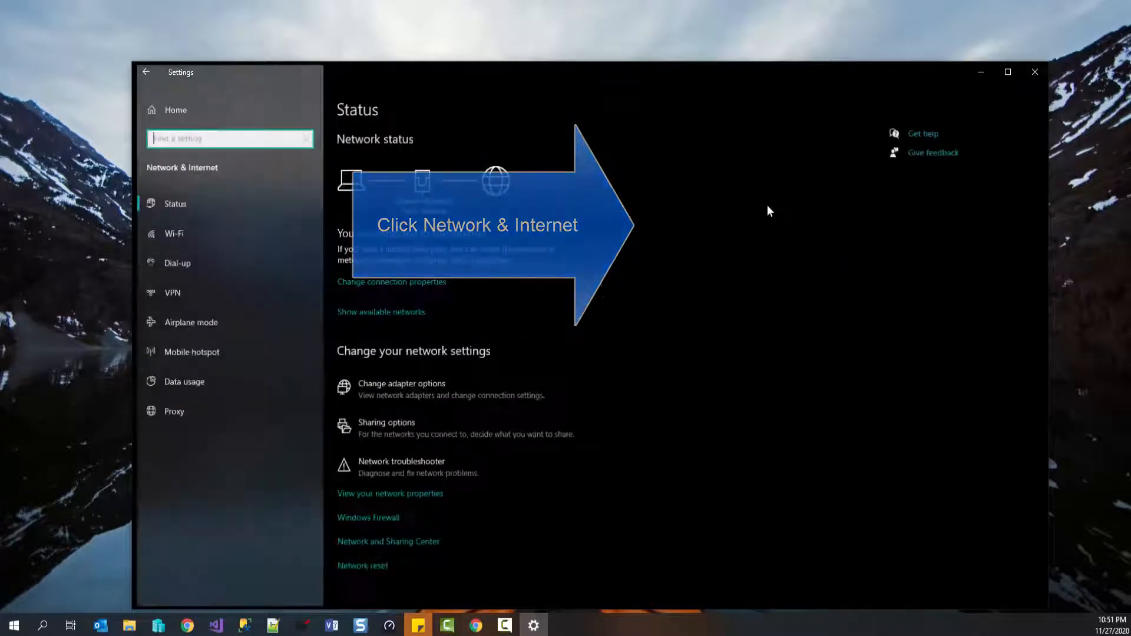
- Check on the Wi-Fi page that FF's 'Set as metered connection' is Off, then close Settings
click(173, 233)
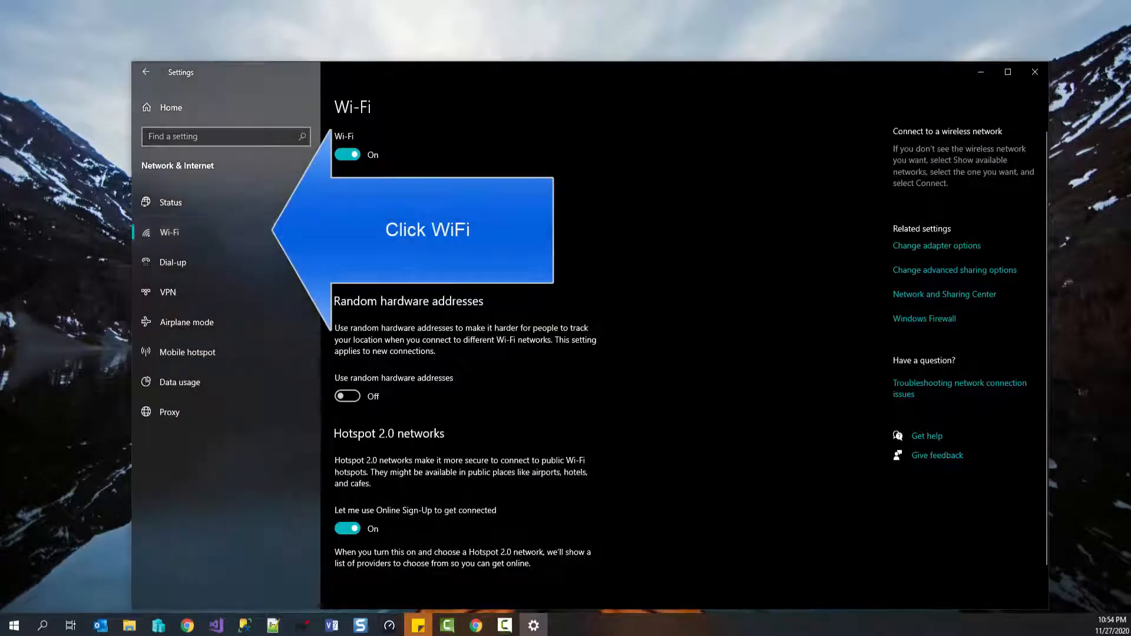
mouse_move(208, 255)
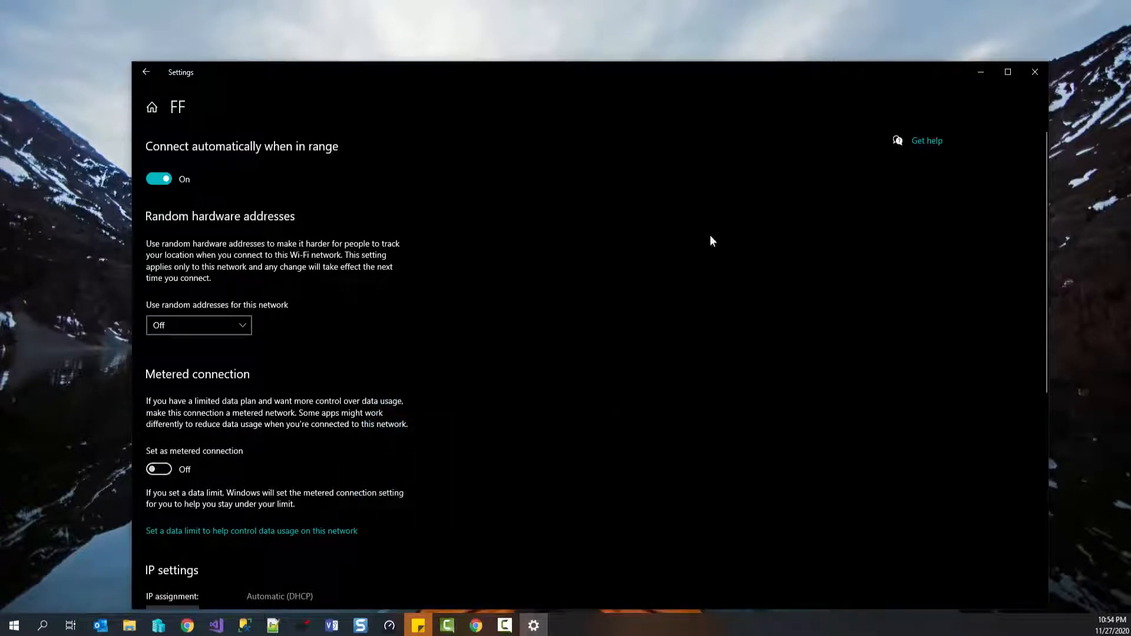
mouse_move(1057, 271)
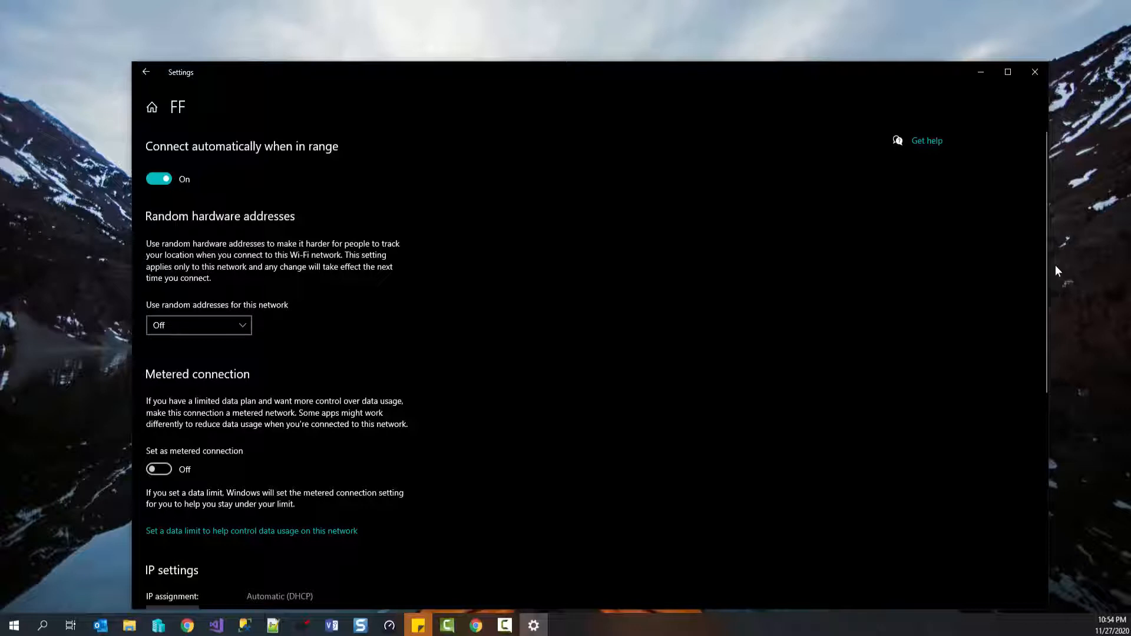
mouse_move(1066, 270)
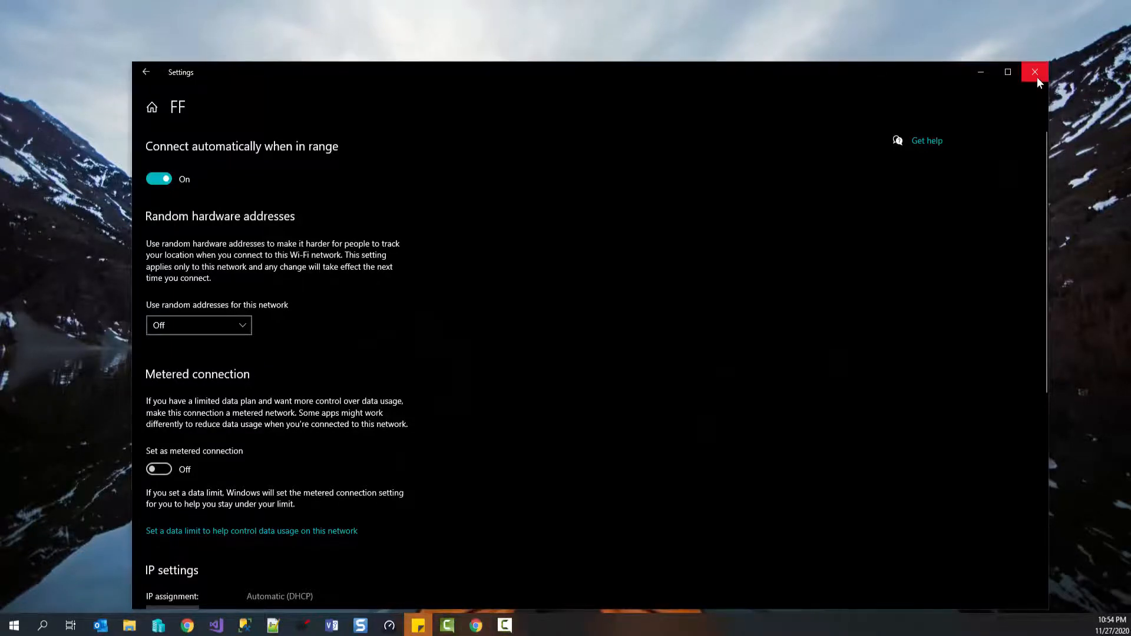
click(1034, 72)
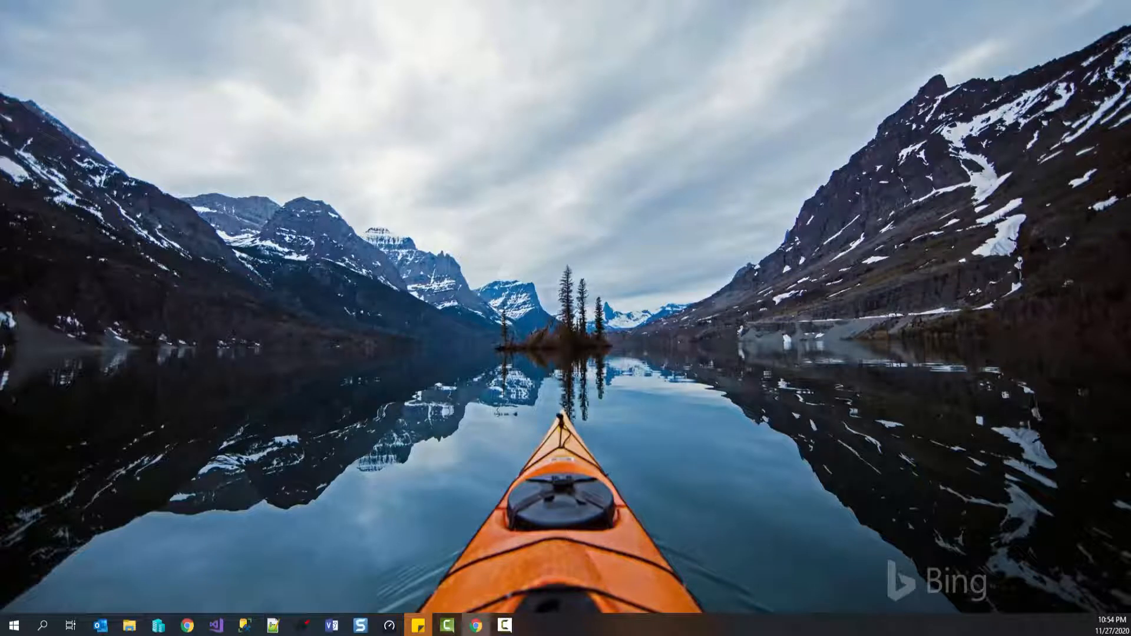
- Start regedit from the Run dialog and approve the UAC prompt
key(Win+r)
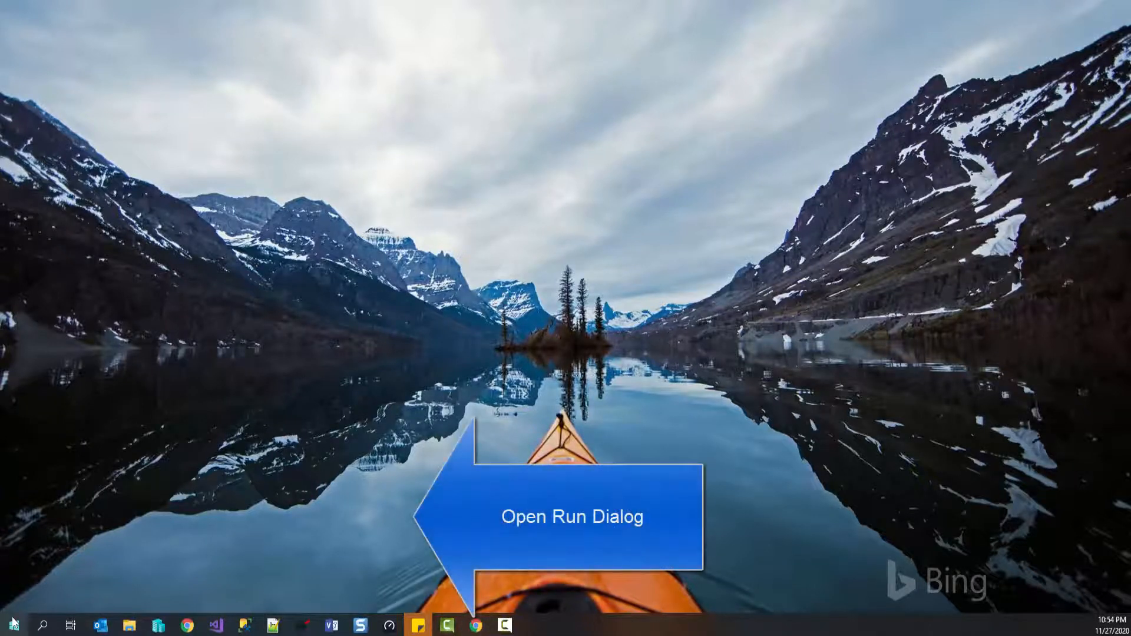
right_click(13, 624)
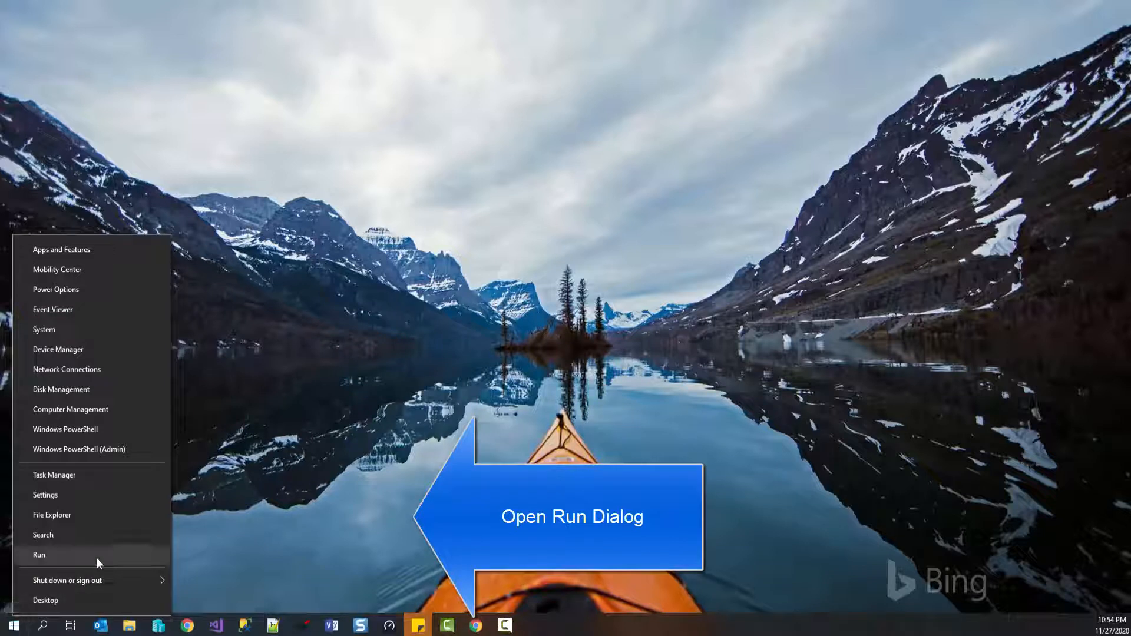
click(39, 555)
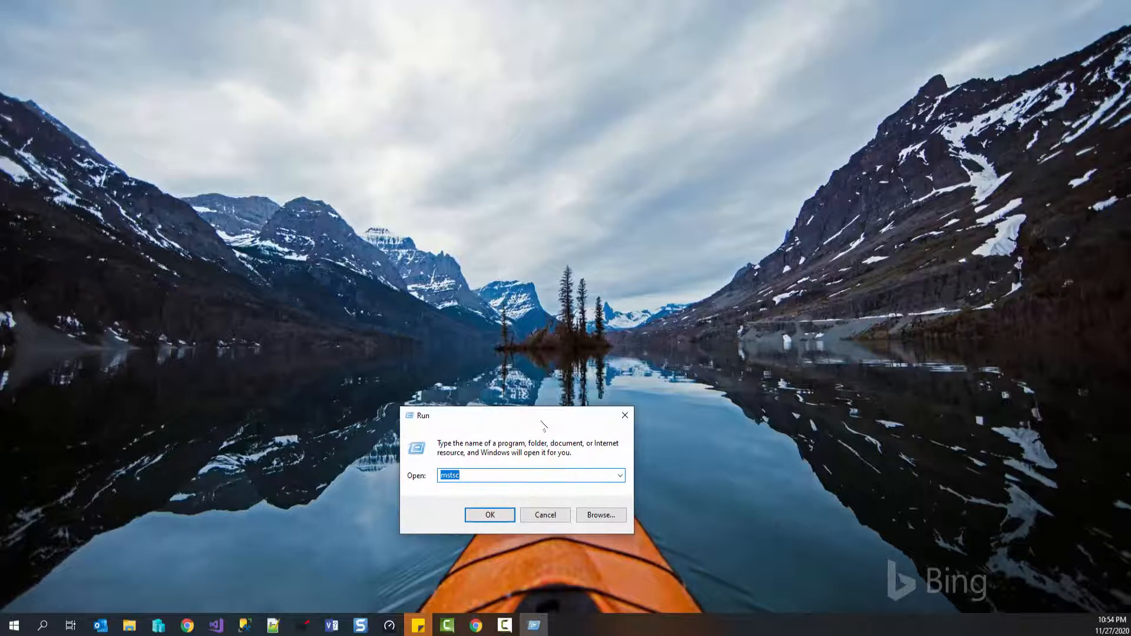
text(re)
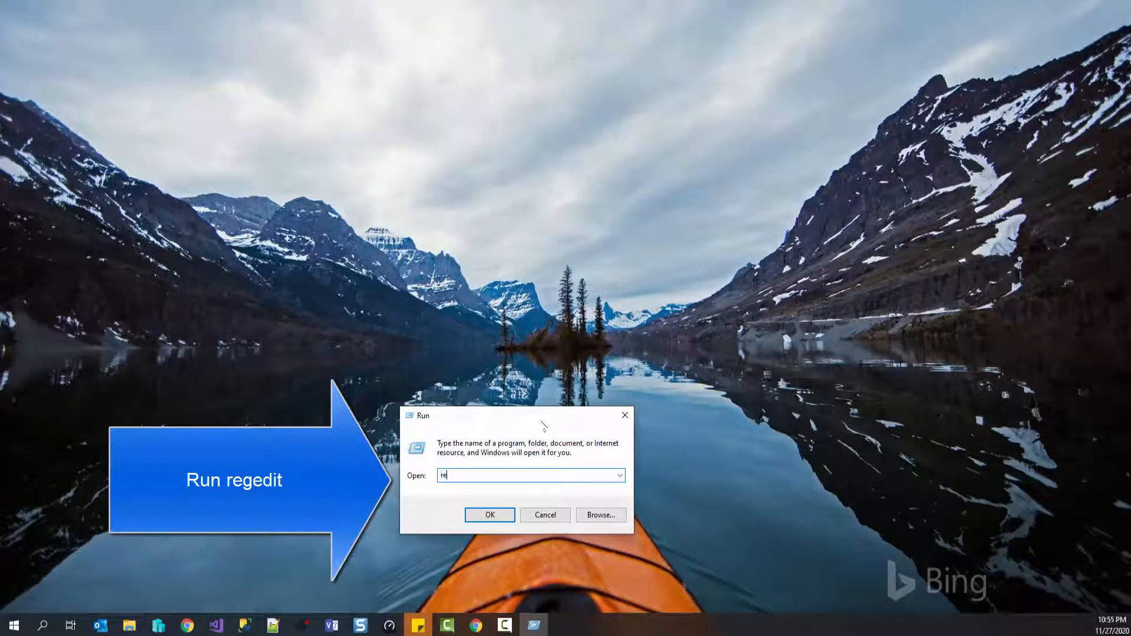
text(gedit)
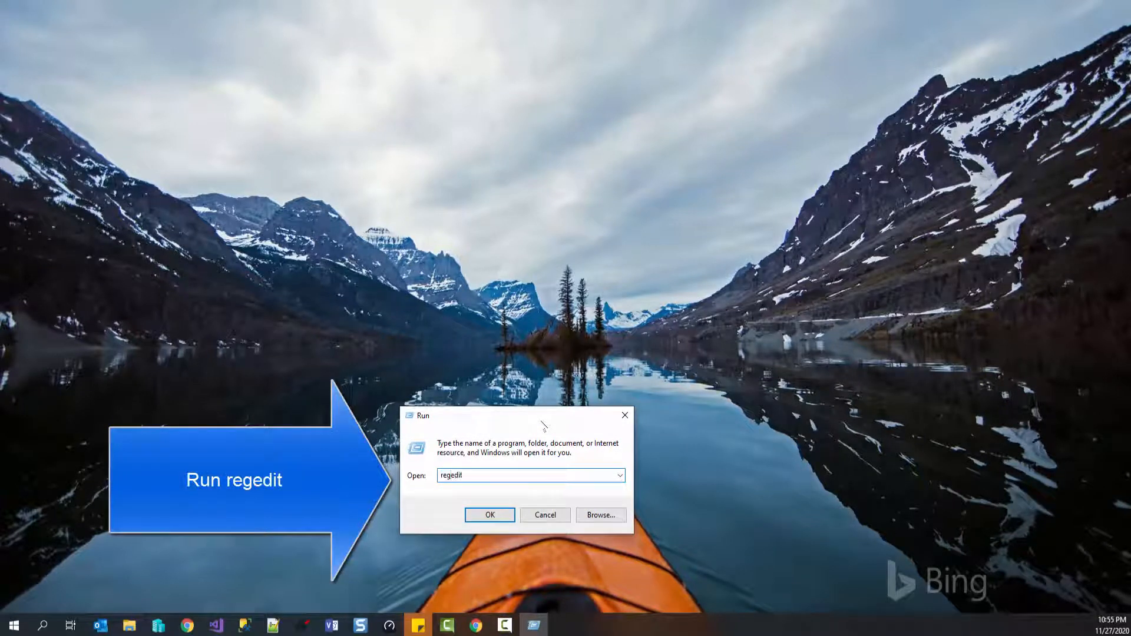
click(489, 515)
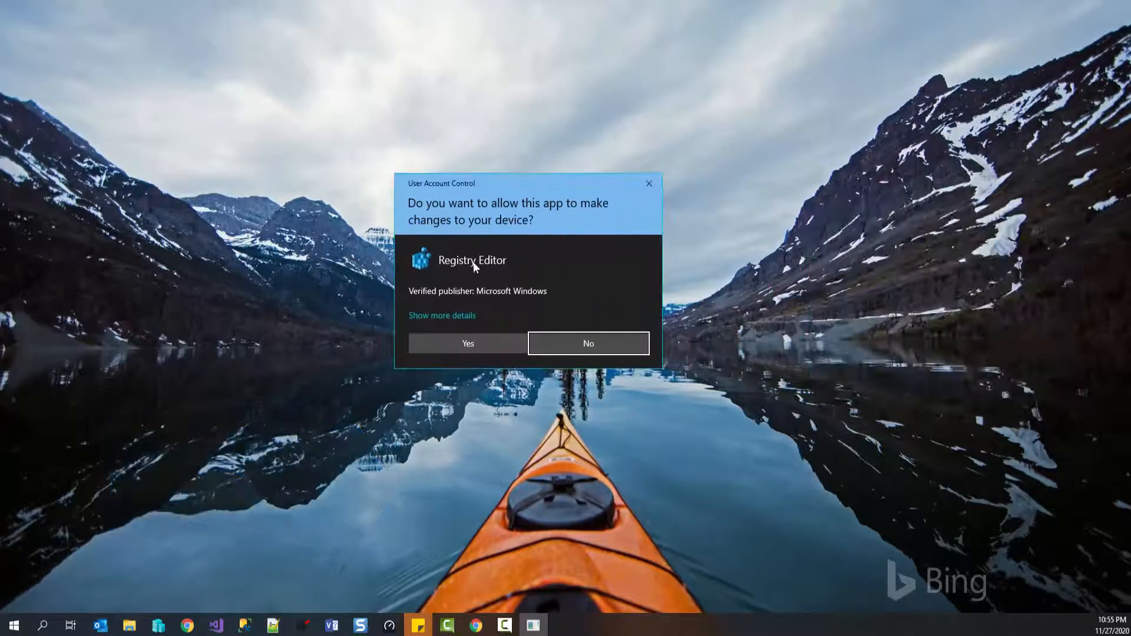
mouse_move(457, 201)
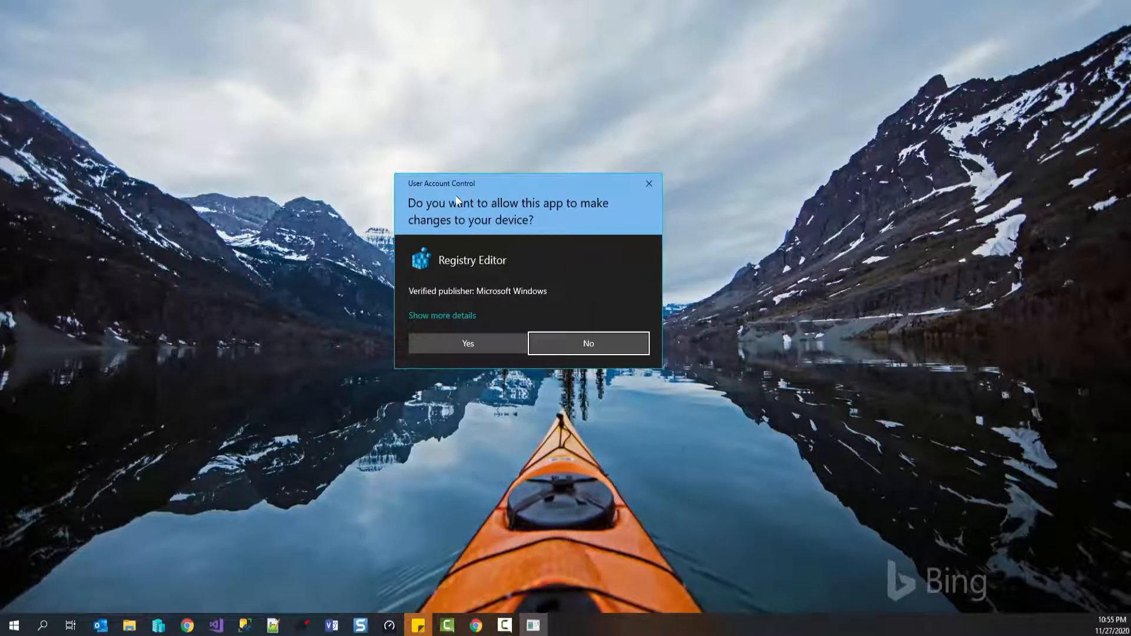
click(468, 343)
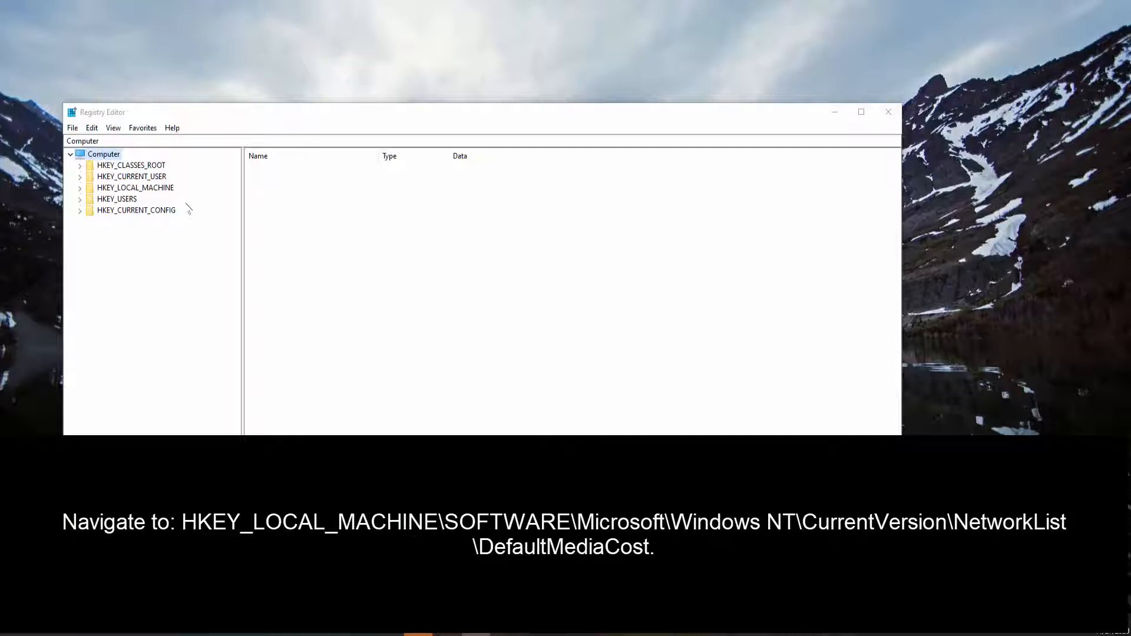
mouse_move(160, 188)
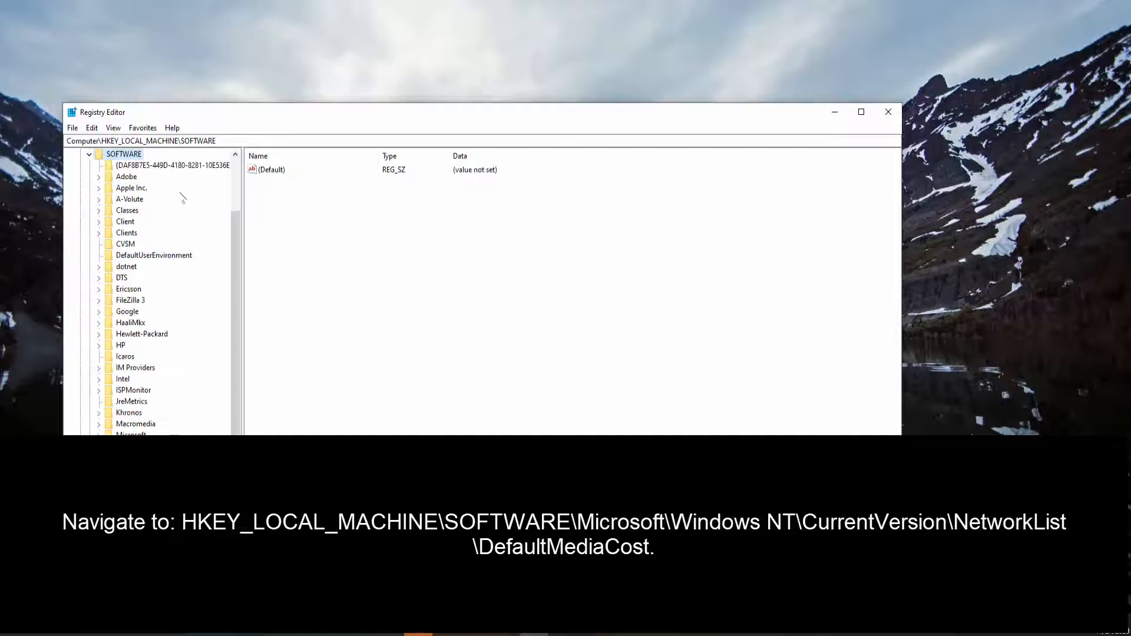
- Expand SOFTWARE\Microsoft\Windows NT\CurrentVersion in the tree down toward NetworkList\DefaultMediaCost
click(136, 423)
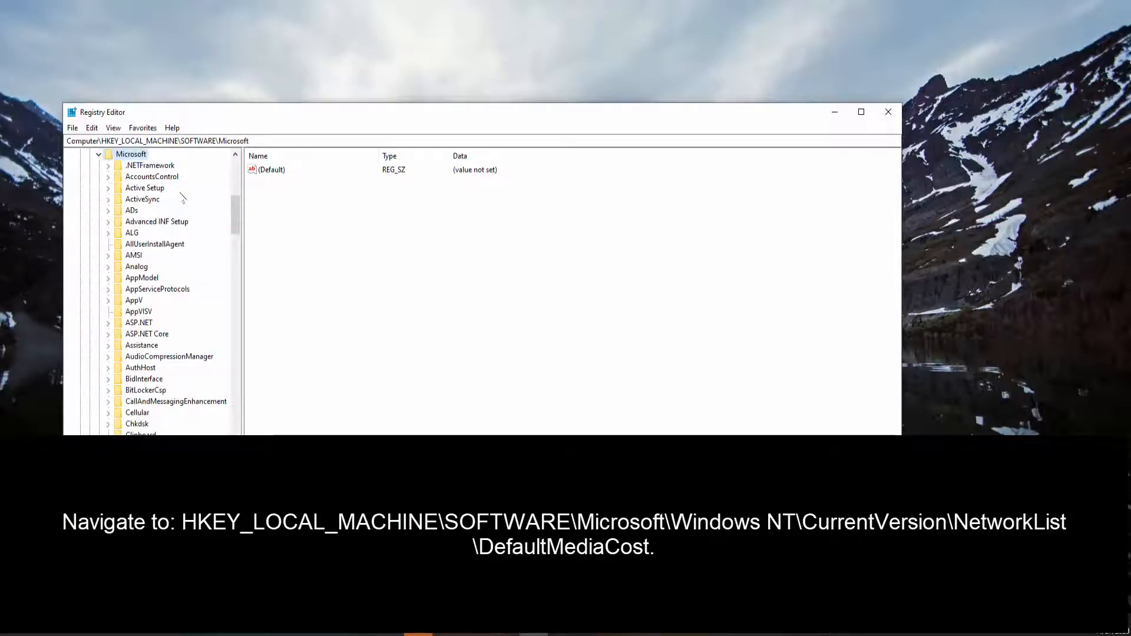
scroll(down, 3)
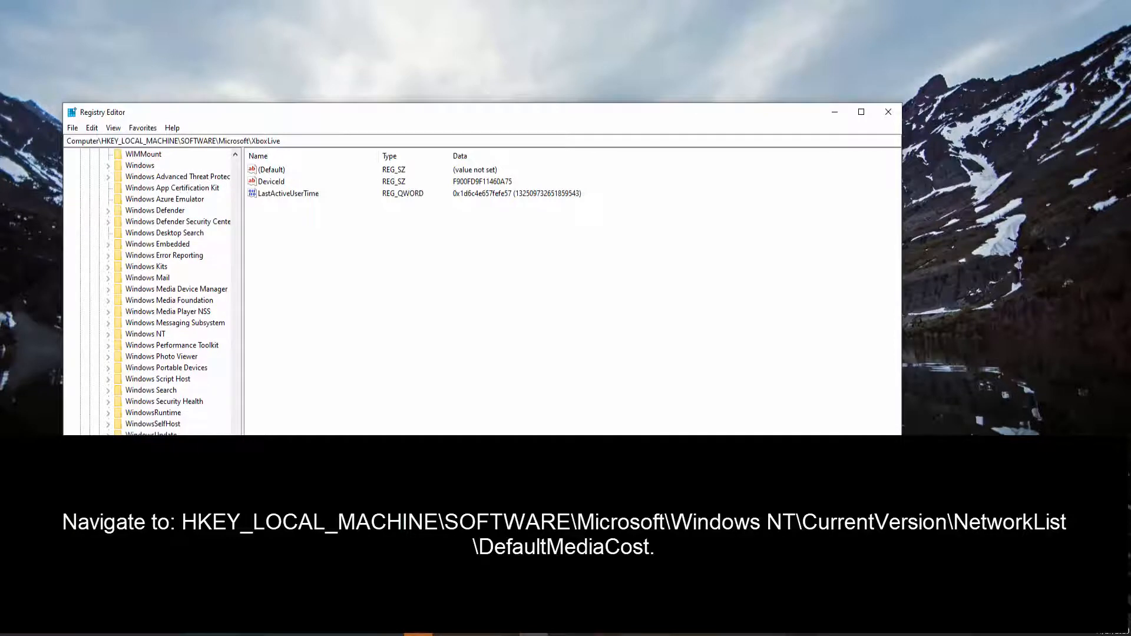
click(144, 333)
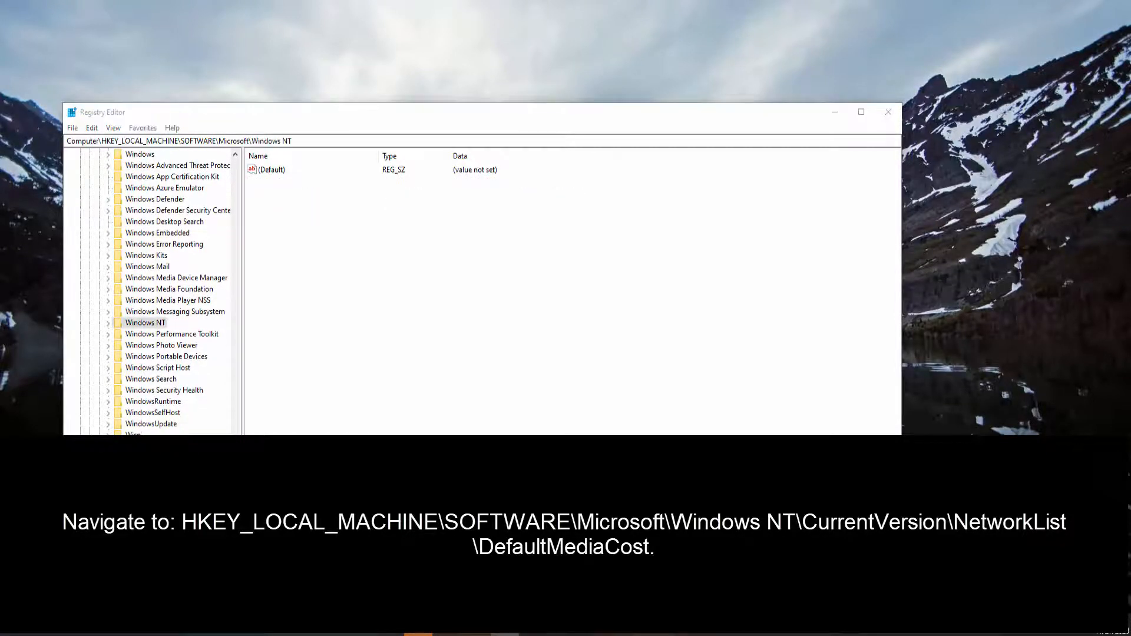
click(108, 323)
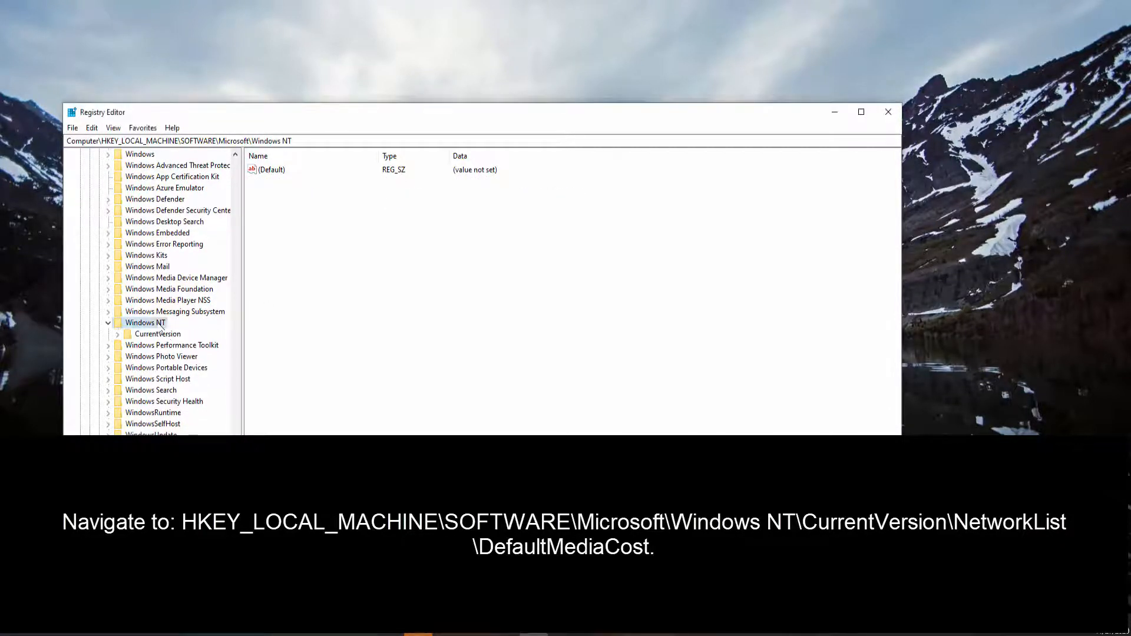
click(157, 334)
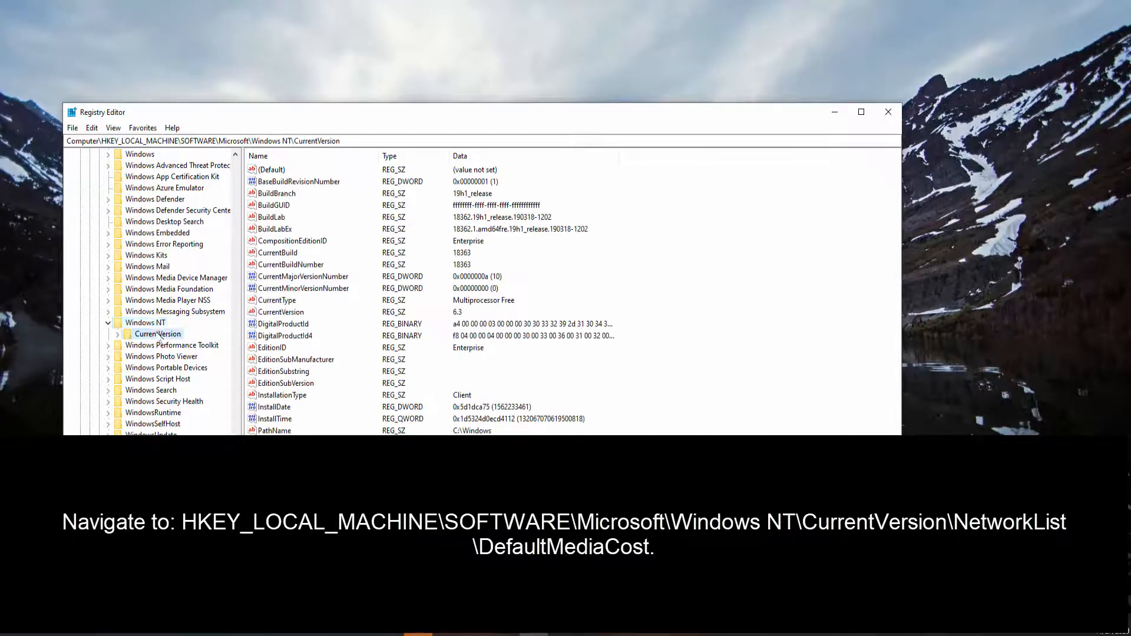
click(118, 333)
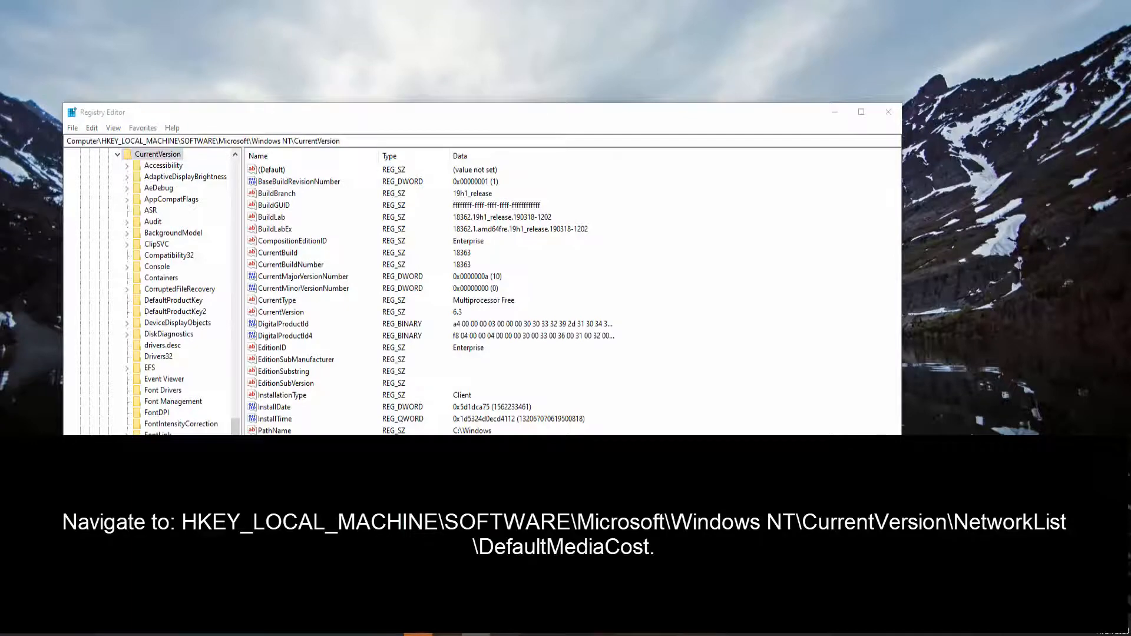
scroll(down, 3)
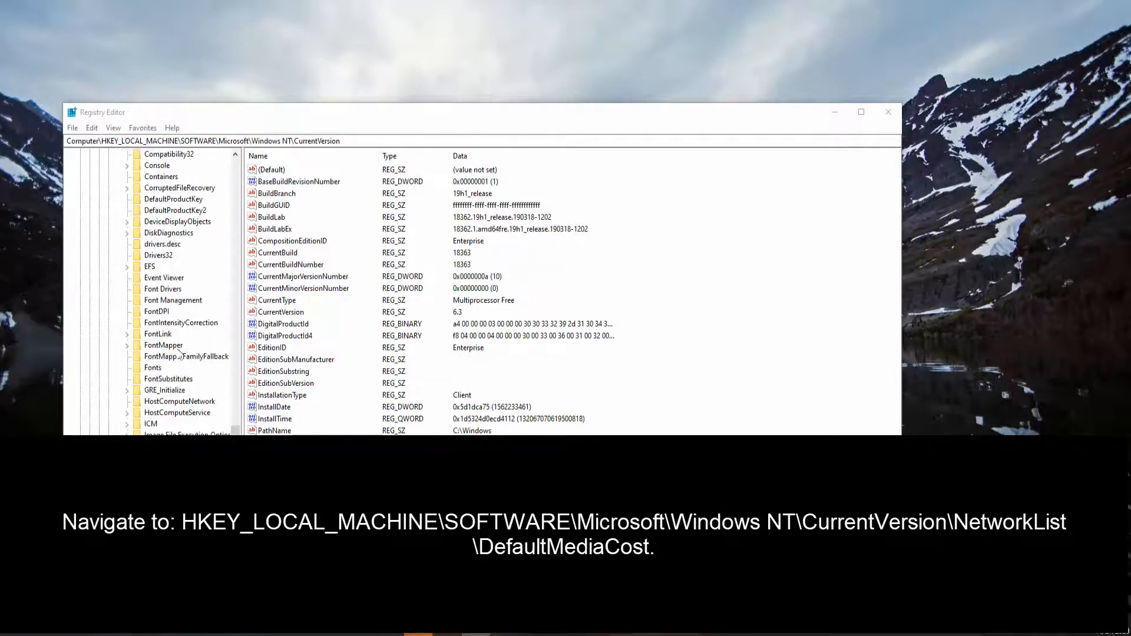
scroll(down, 3)
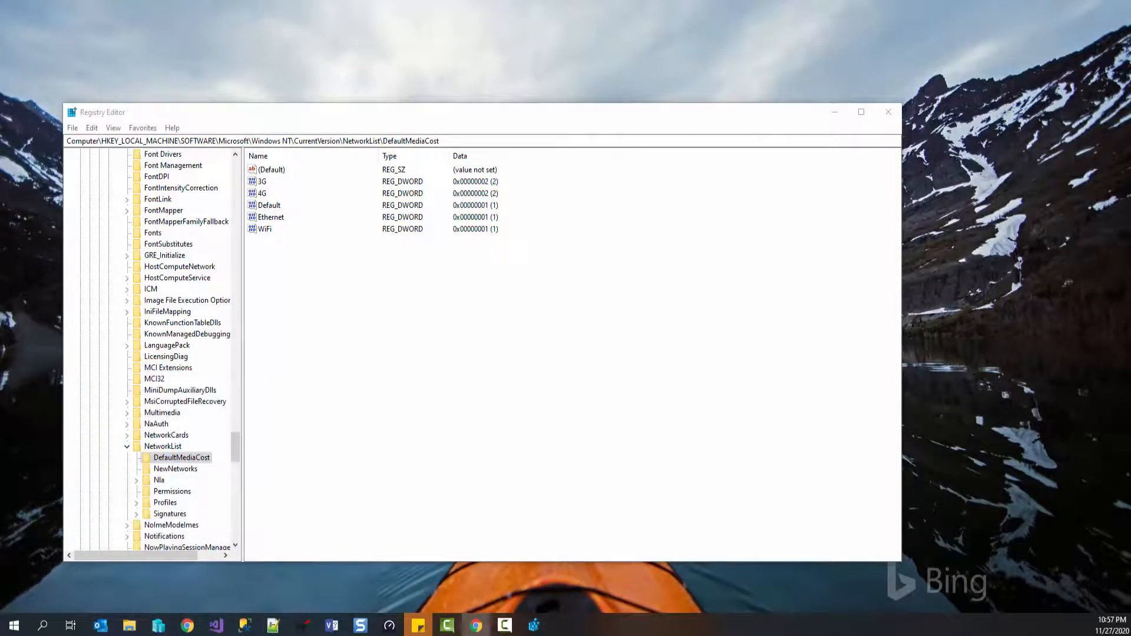
- Confirm the WiFi DWORD's value data is 1 and dismiss the editor unchanged
click(265, 229)
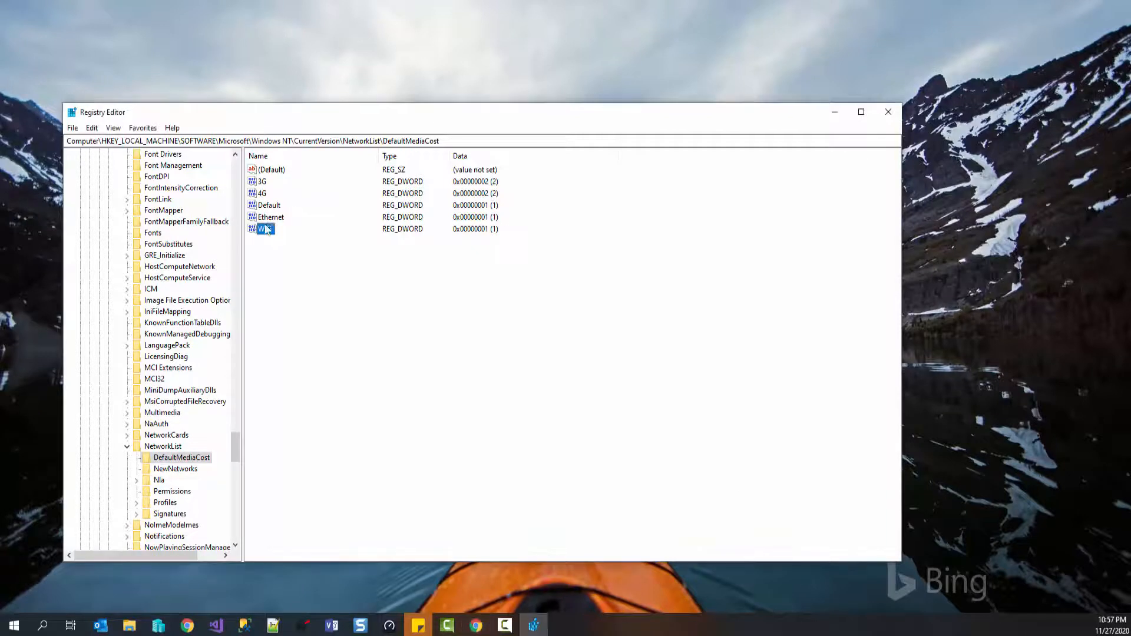
click(271, 217)
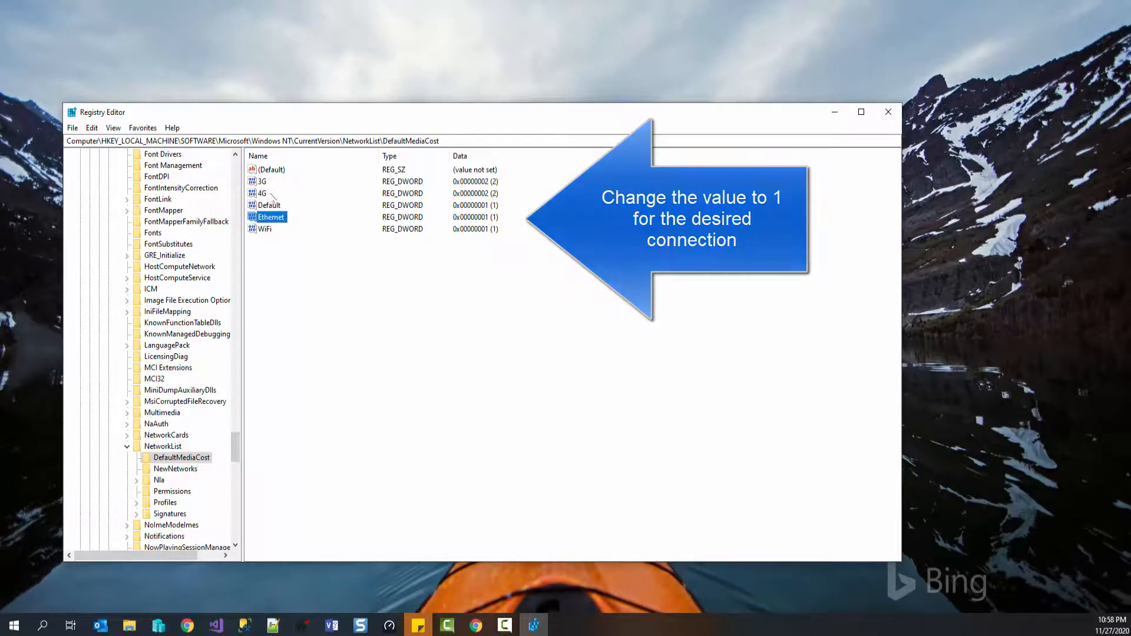
double_click(265, 229)
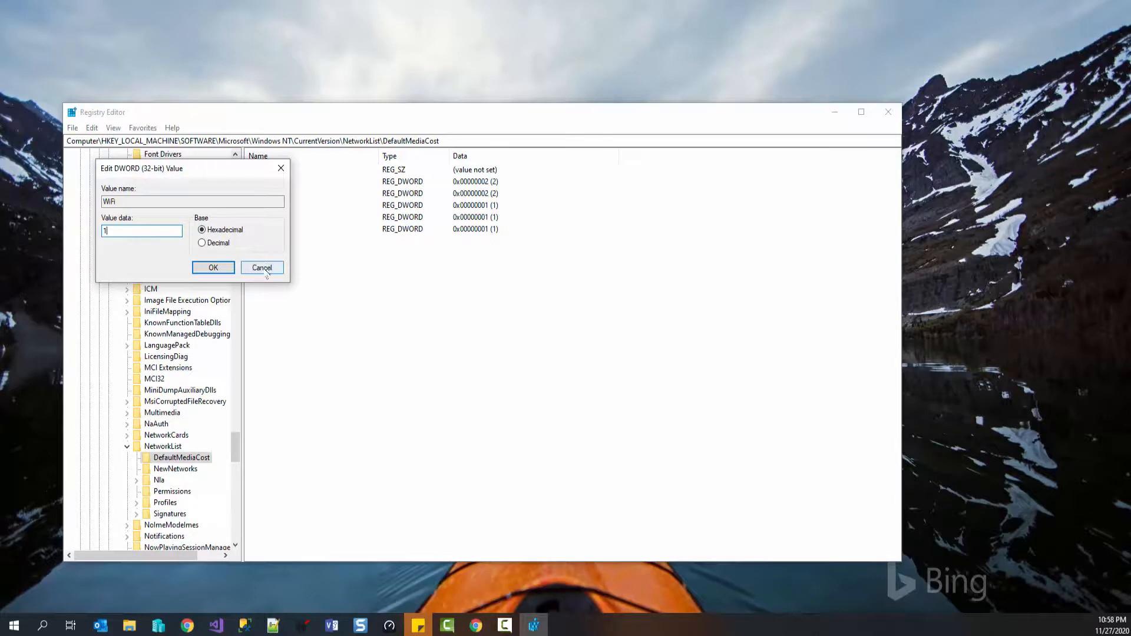
click(213, 267)
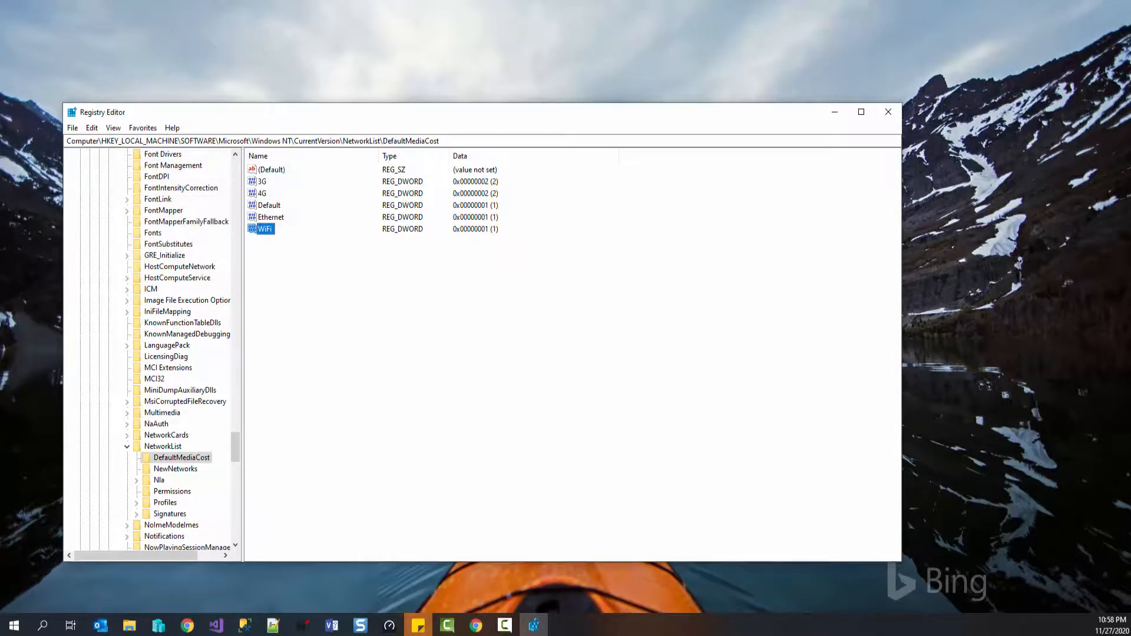